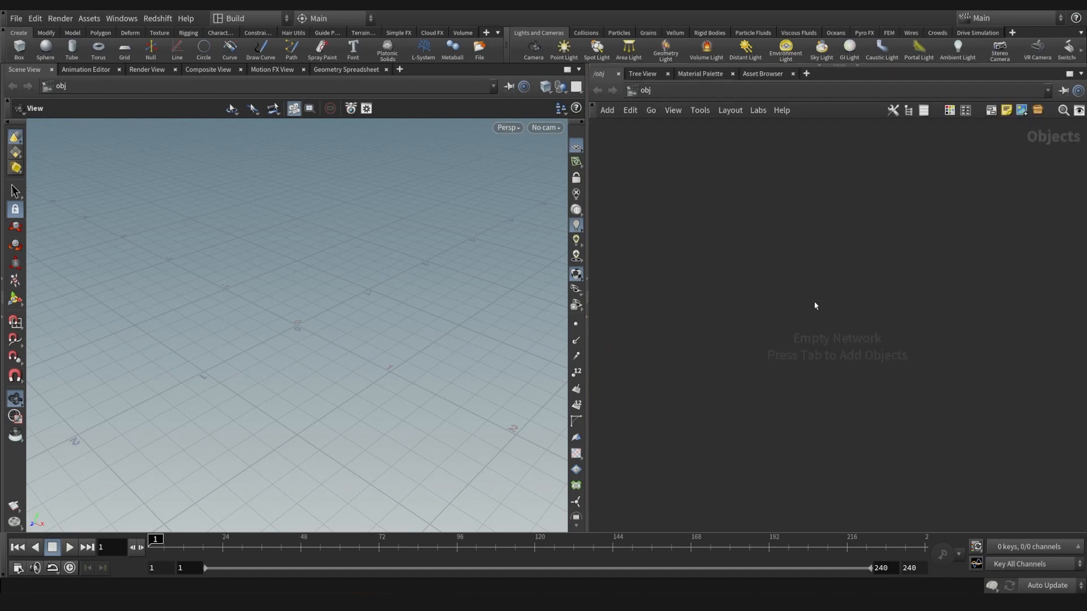
mouse_move(754, 327)
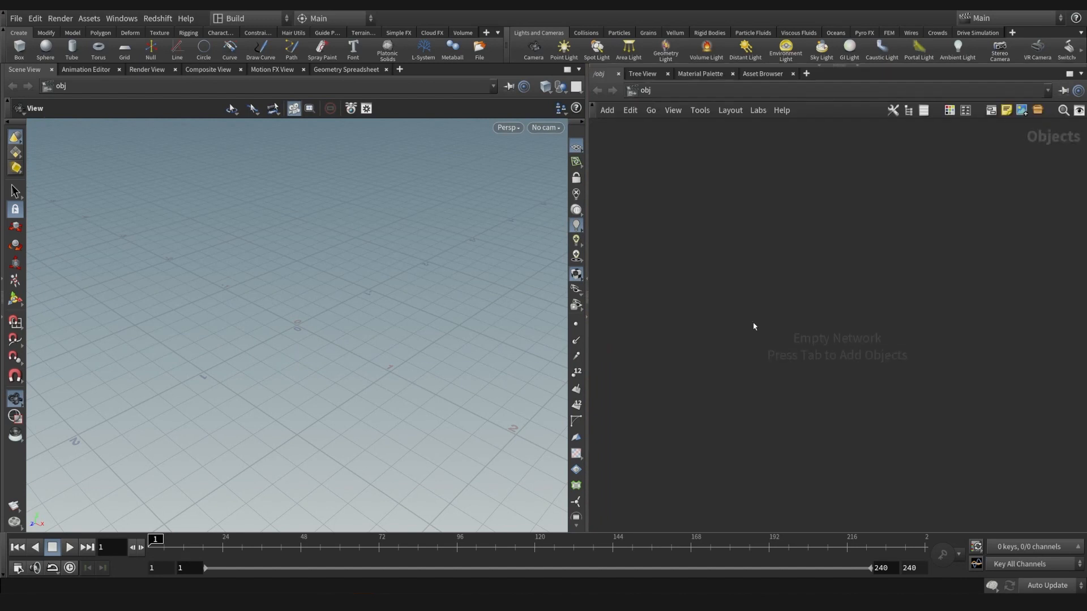
mouse_move(668, 276)
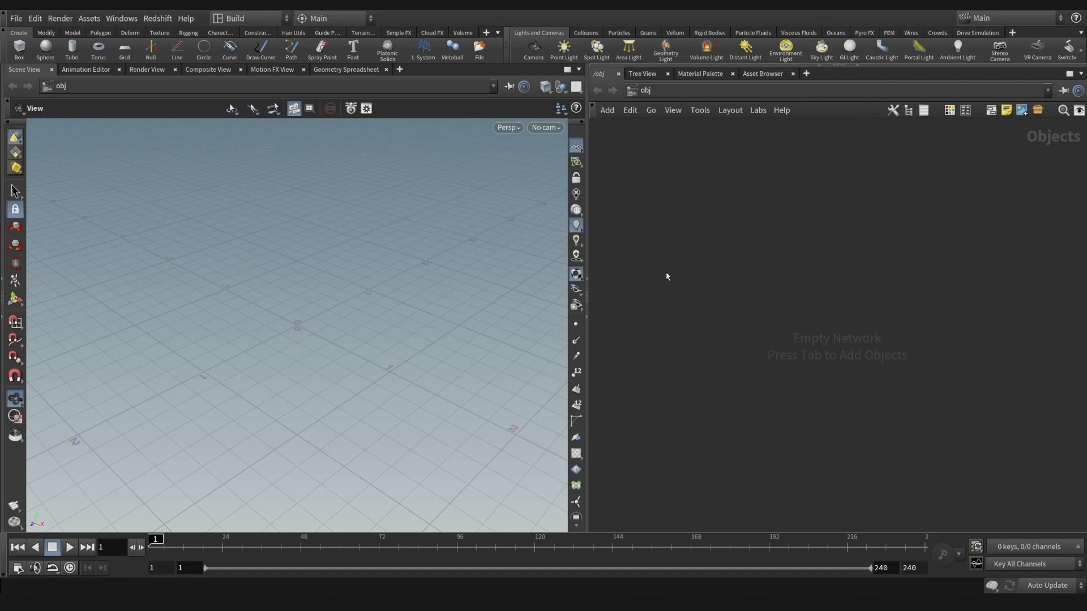
Place a Grid and wire grid1 into a new polyextrude1 node
key("Tab")
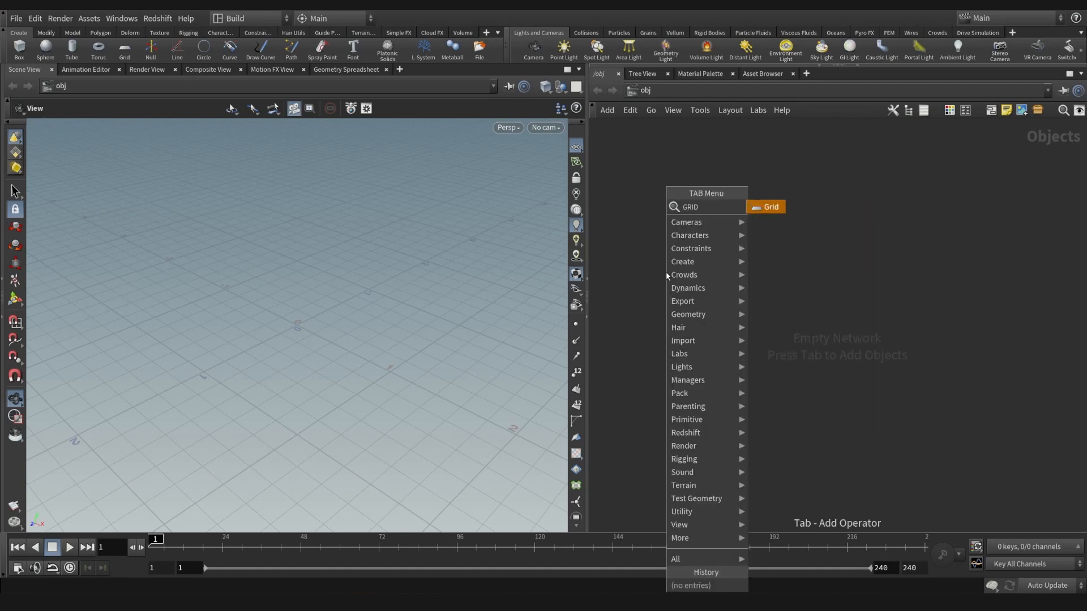
left_click(765, 206)
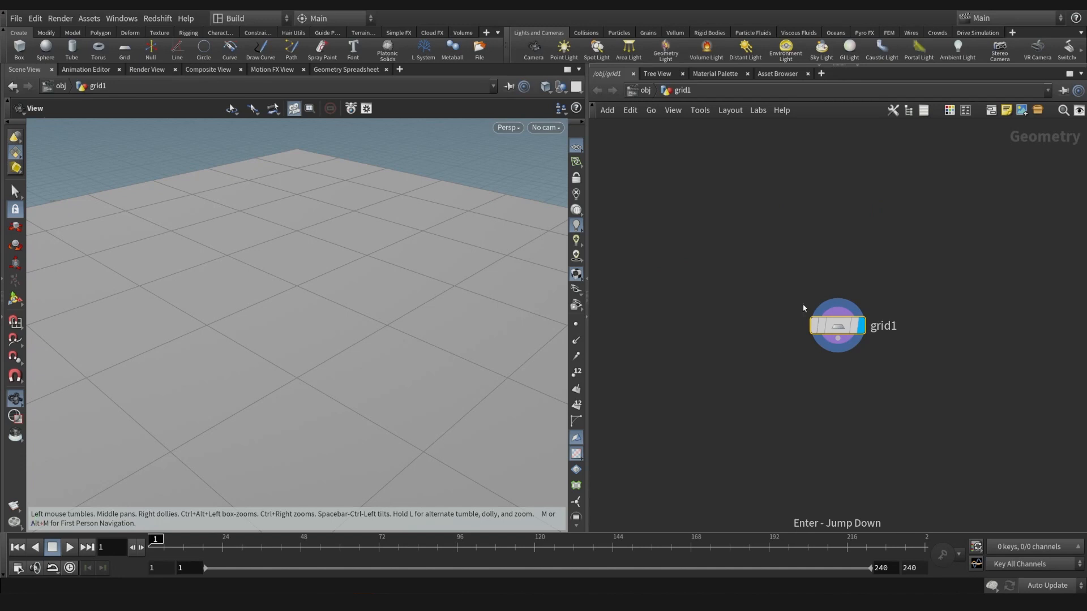
left_click_drag(837, 324, 684, 244)
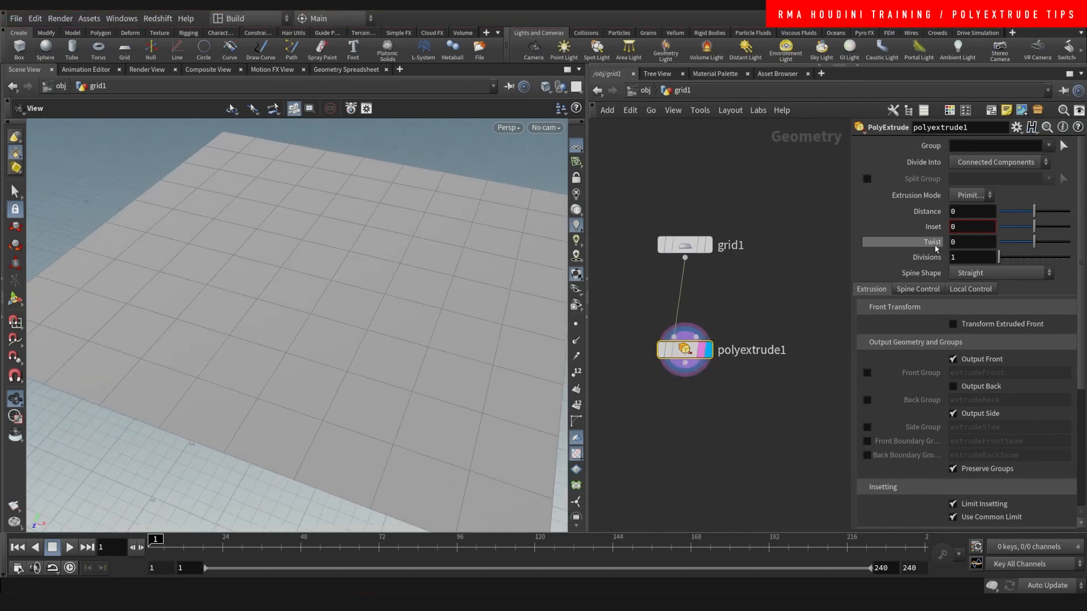
Set Divide Into to Individual Elements and the Inset to 0.11 on polyextrude1
left_click(995, 162)
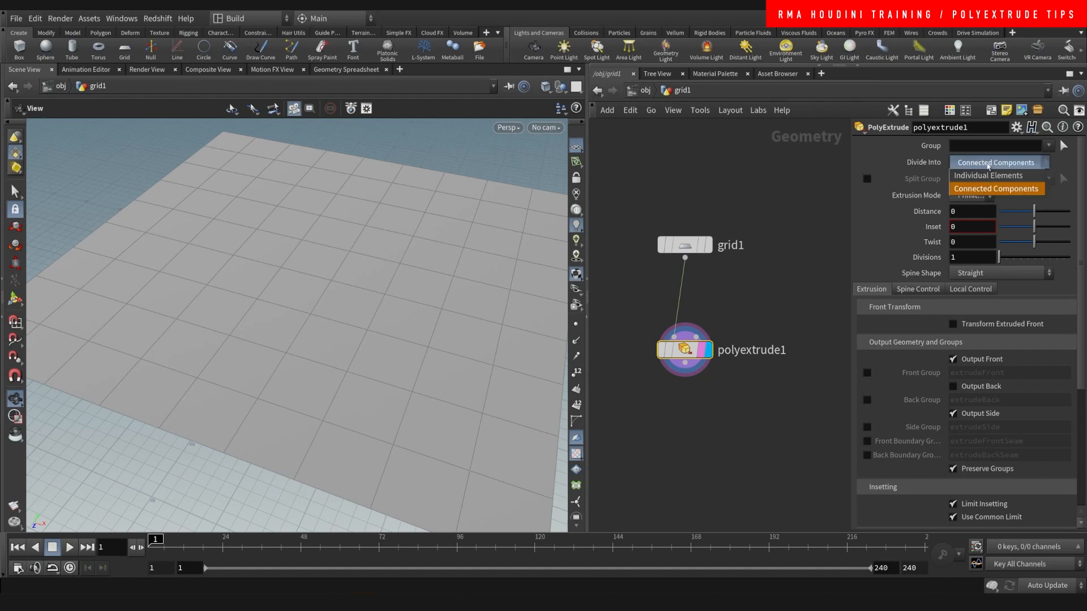
left_click(989, 175)
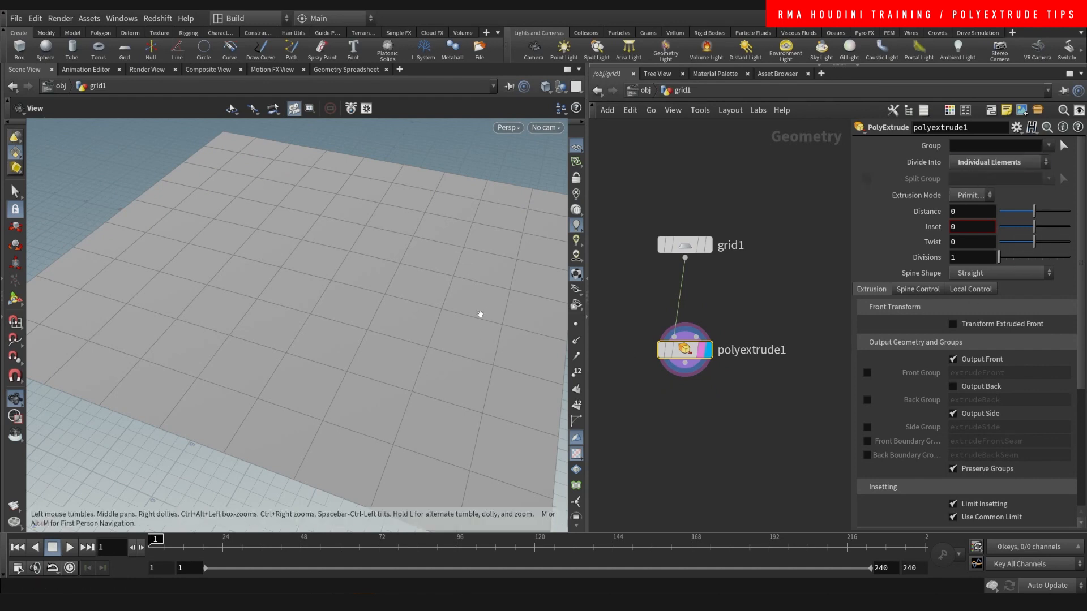
left_click_drag(1025, 227, 1033, 227)
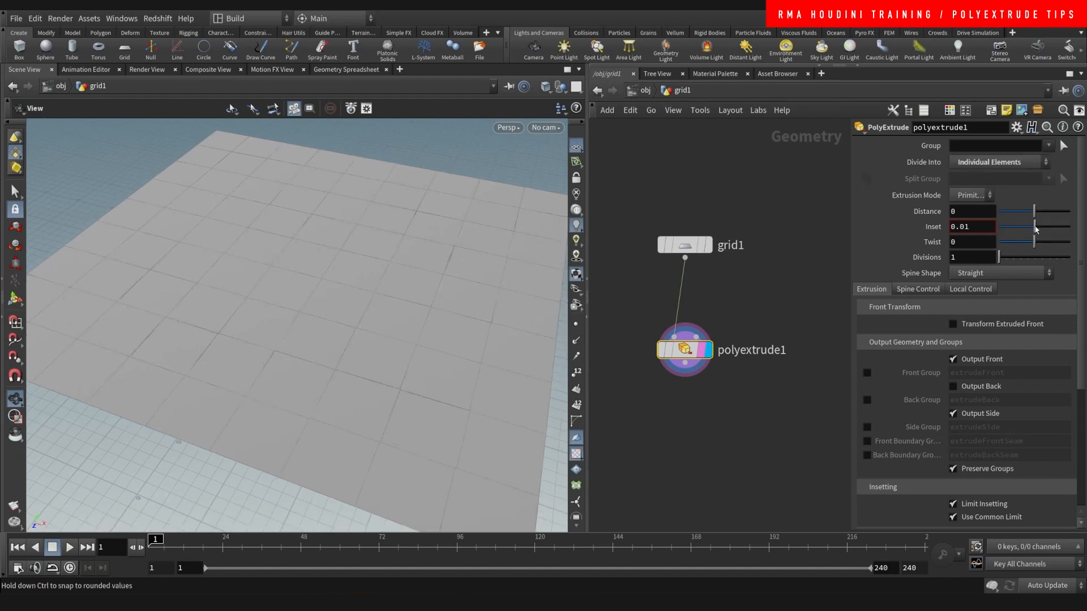
left_click_drag(1033, 226, 1040, 227)
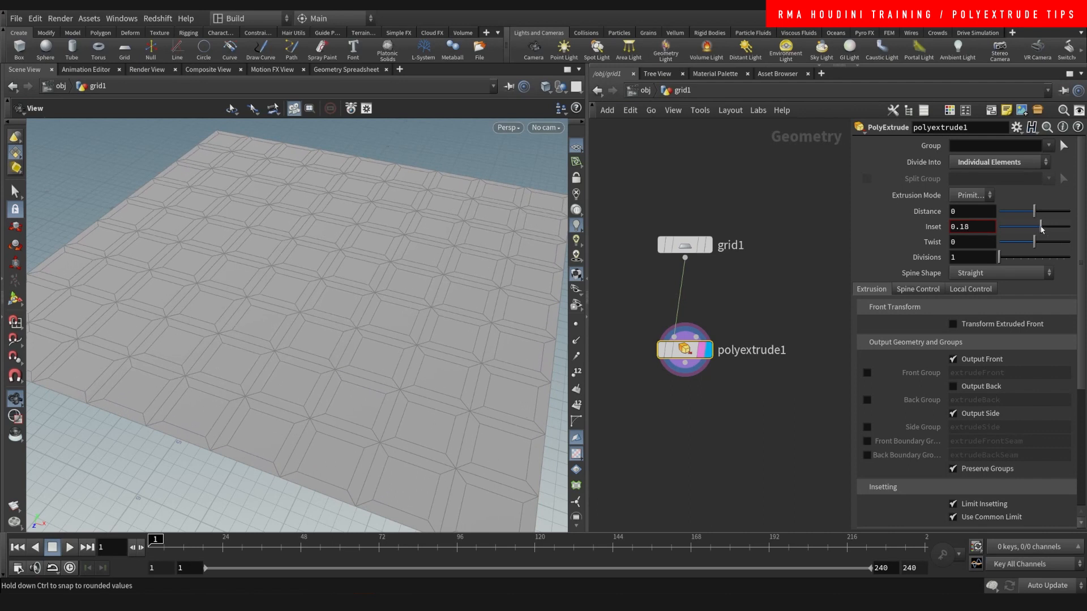
left_click_drag(1040, 226, 1037, 226)
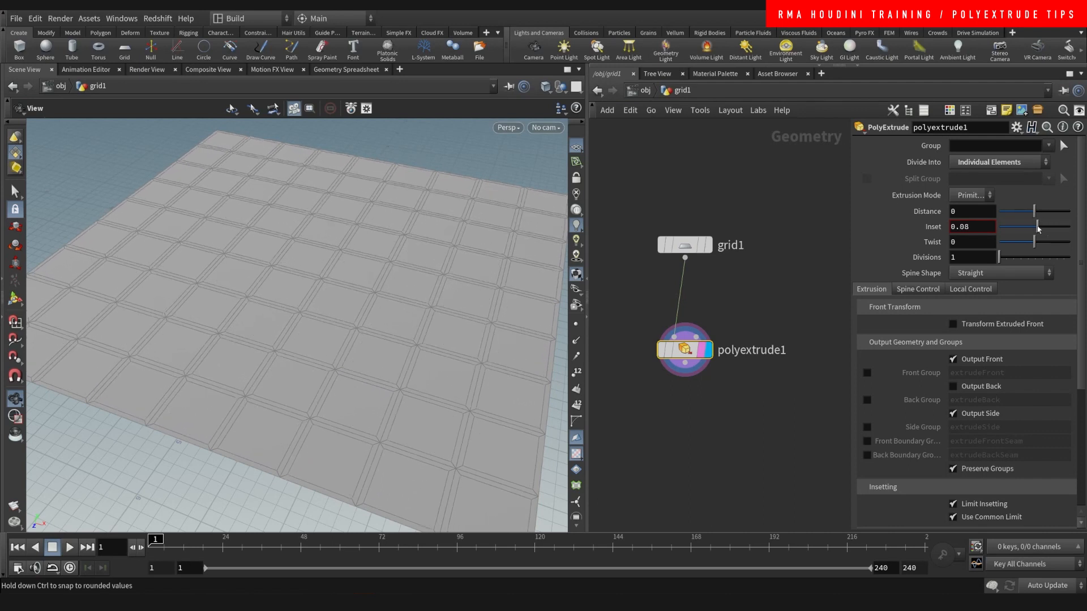
left_click_drag(1031, 226, 1037, 226)
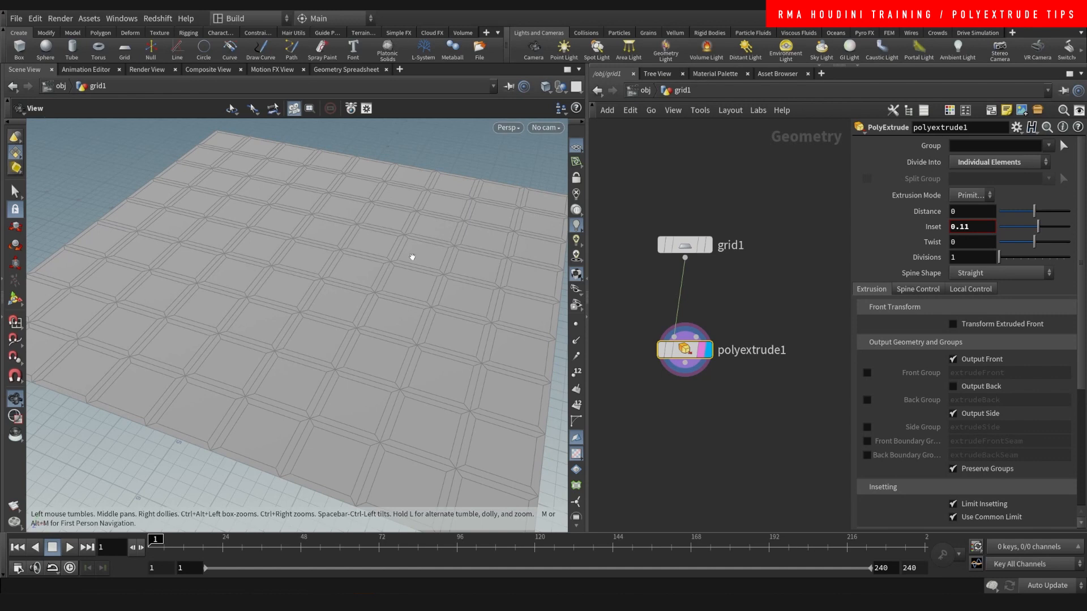
mouse_move(334, 309)
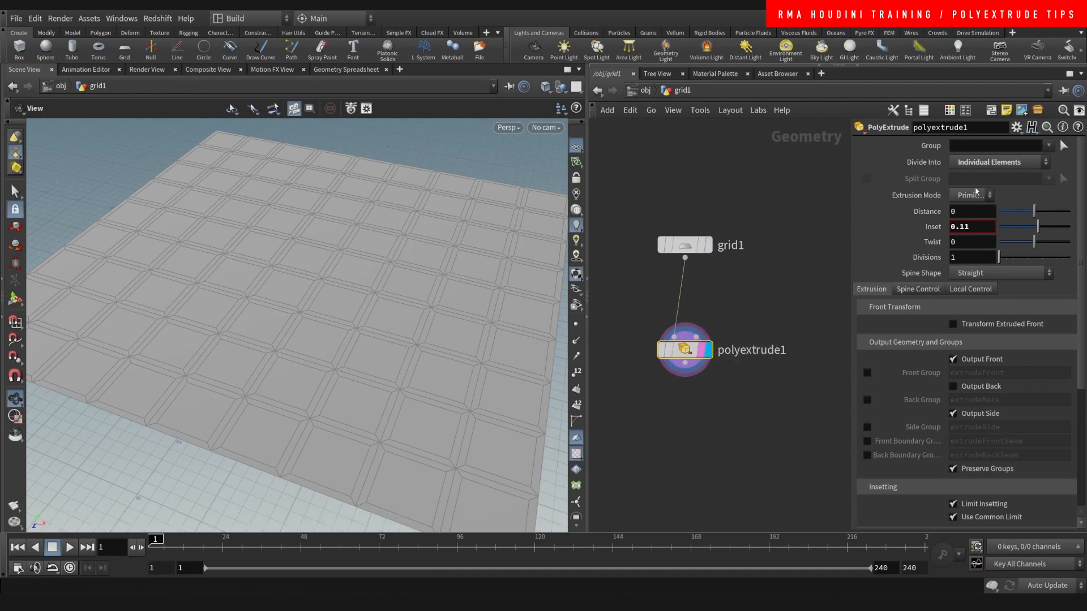
left_click(998, 162)
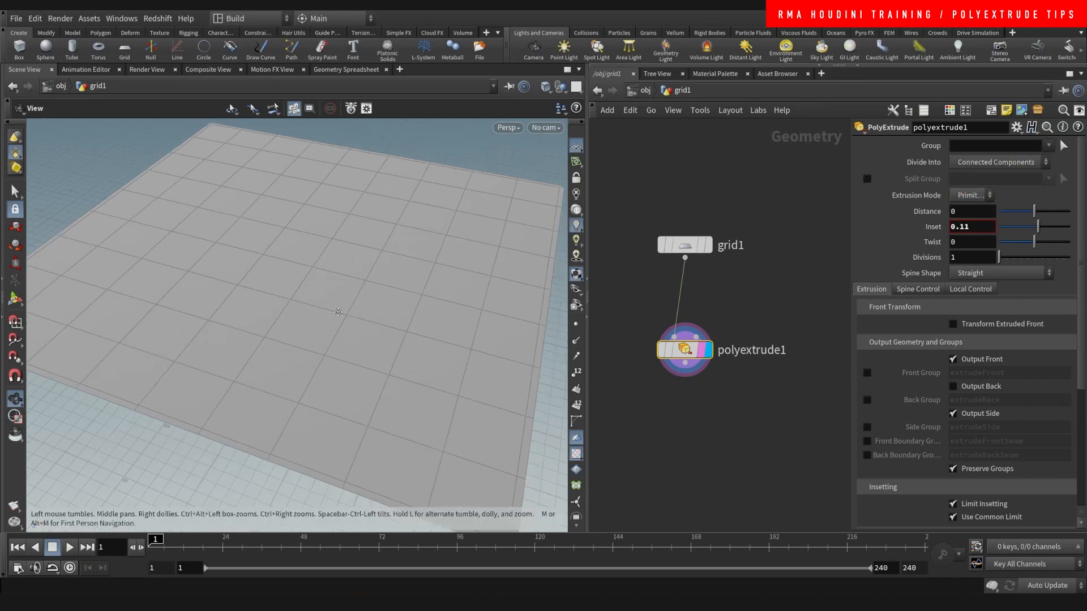
left_click_drag(338, 312, 494, 263)
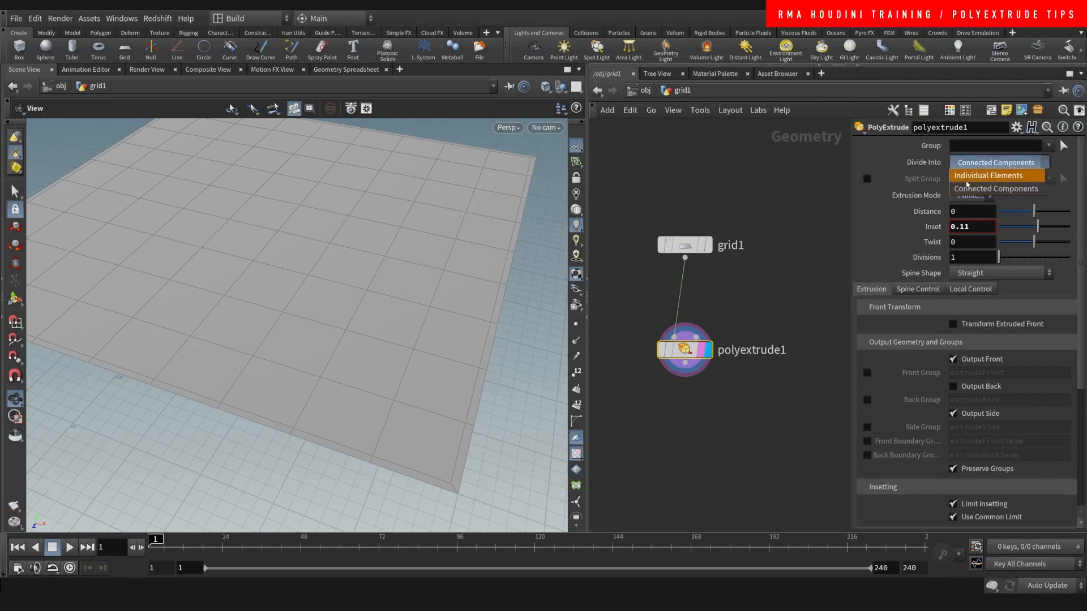
left_click(989, 175)
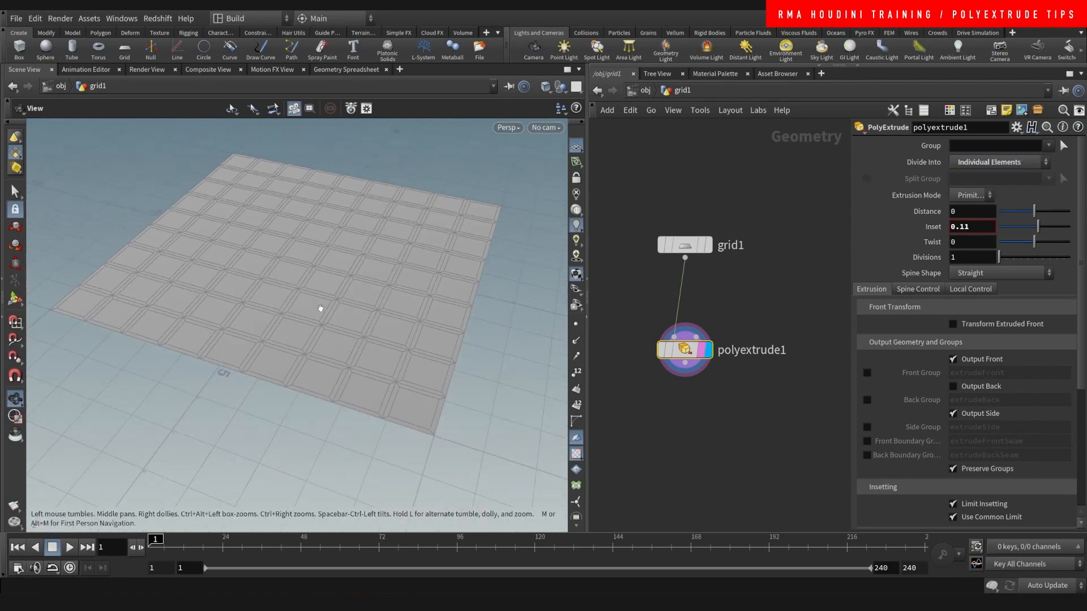
left_click_drag(321, 308, 349, 242)
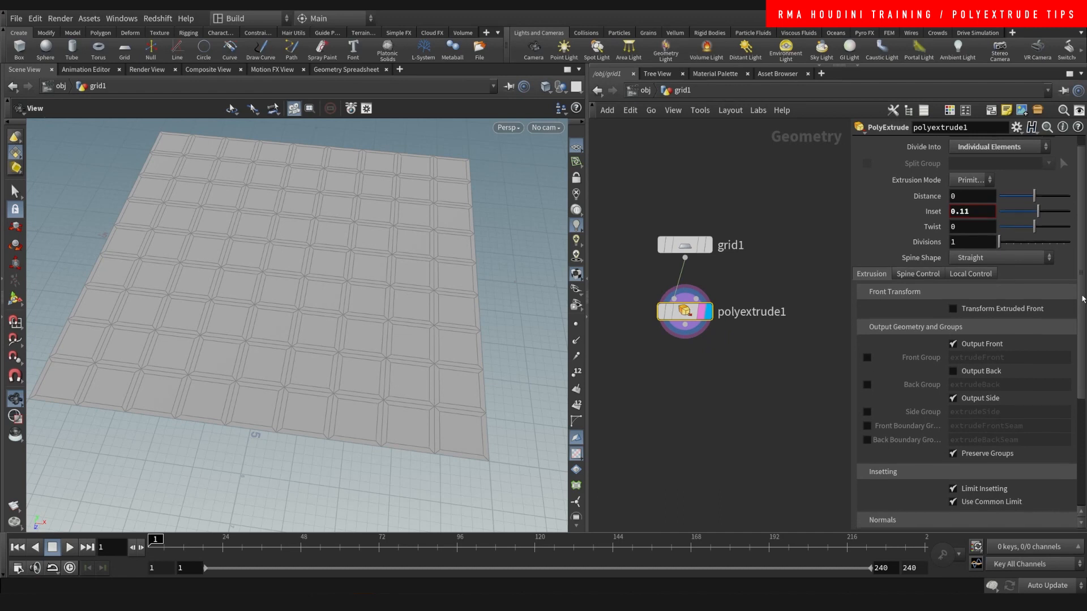
Enable the extrudeBack and extrudeSide output groups alongside extrudeFront
scroll("down", 3)
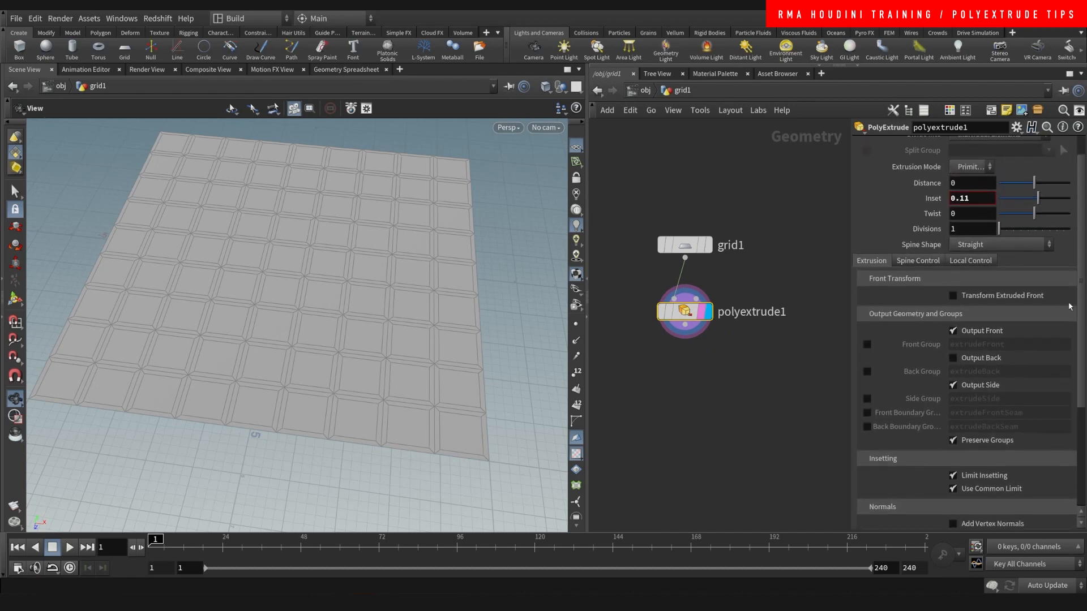
mouse_move(284, 207)
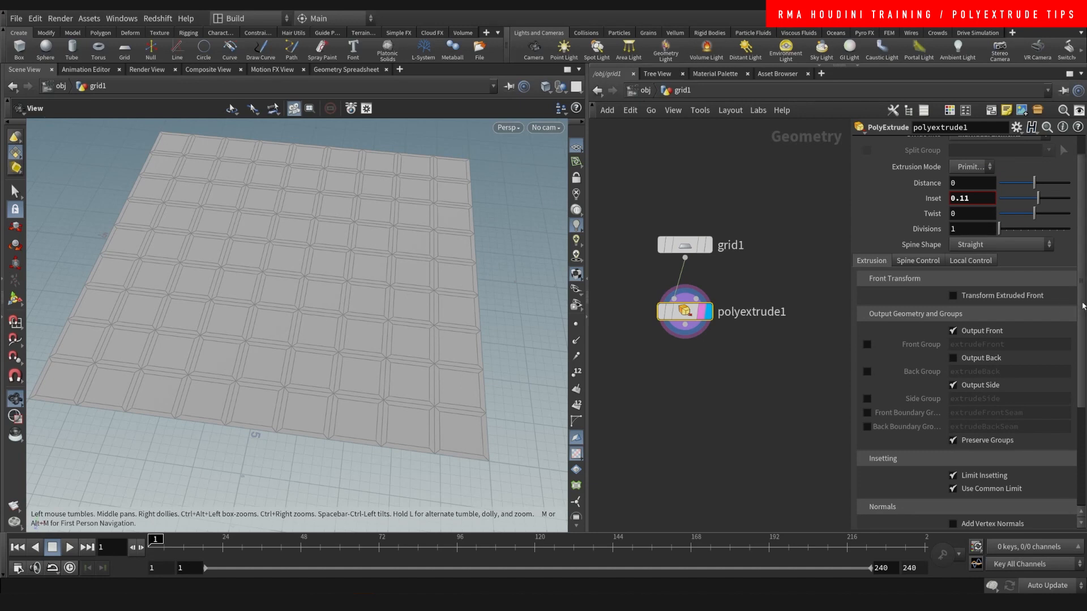
scroll("down", 3)
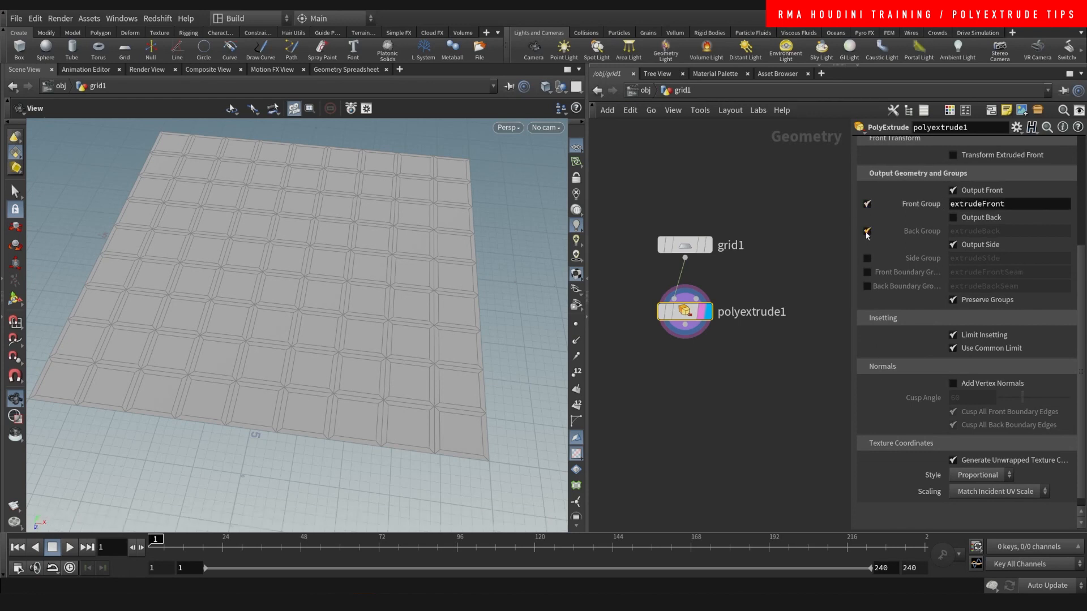
left_click(953, 218)
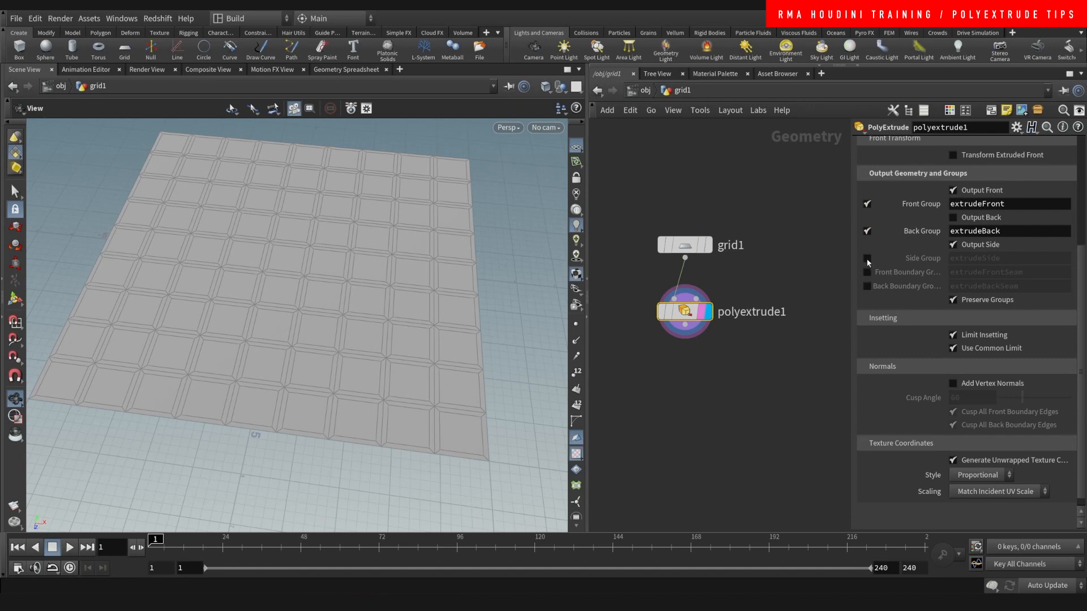
left_click(867, 258)
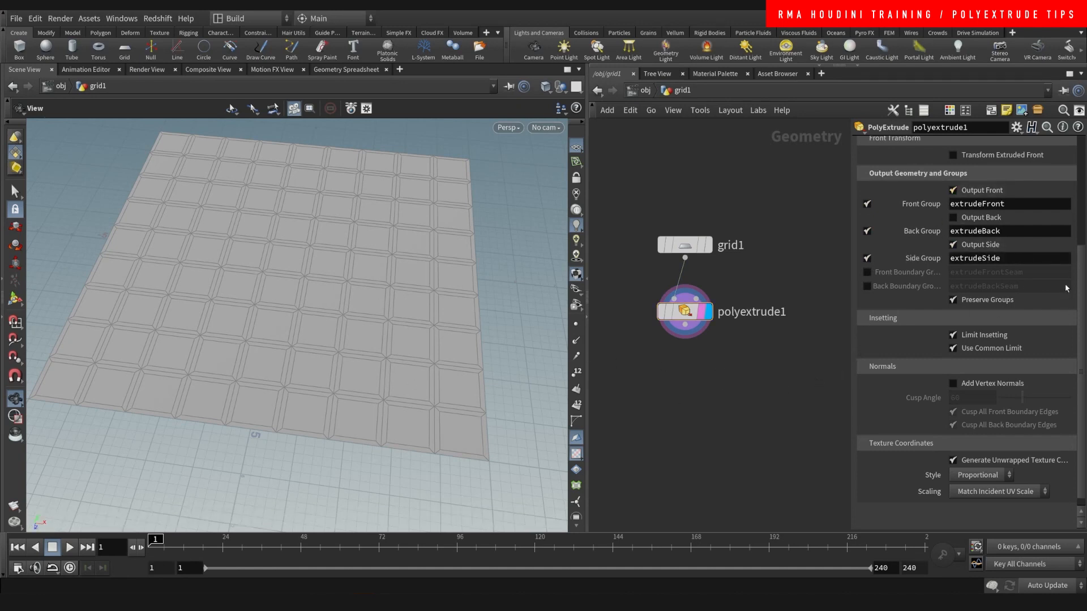
mouse_move(894, 278)
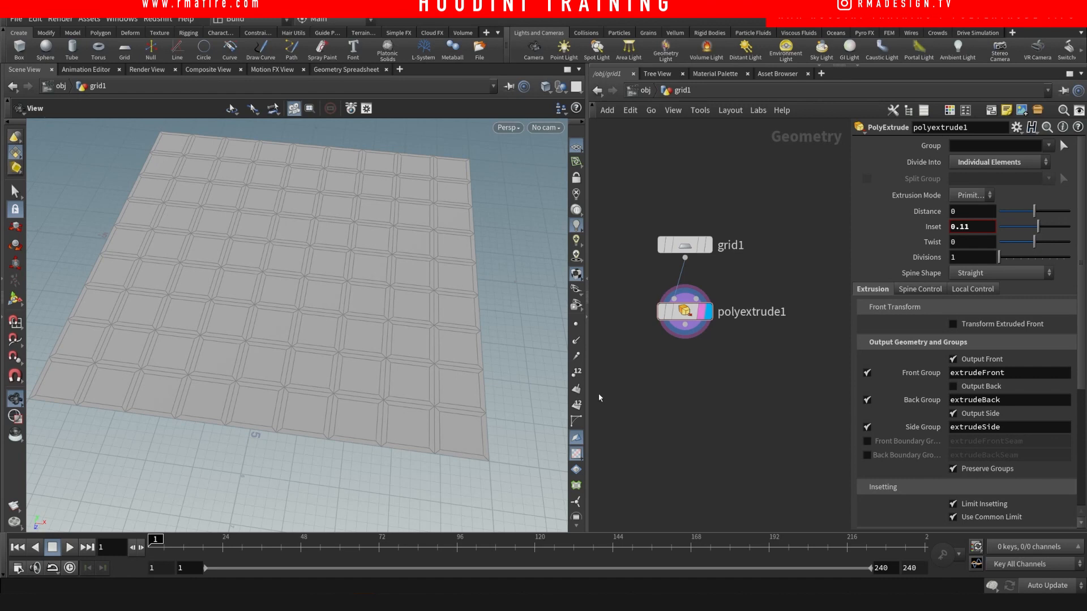
mouse_move(686, 294)
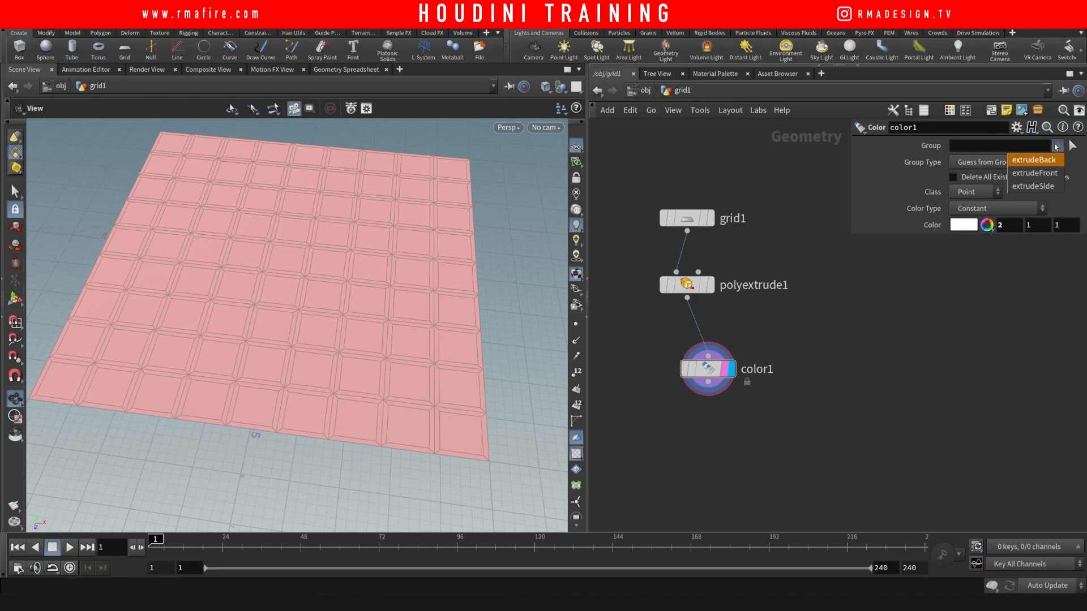
Restrict color1 to the extrudeFront group with Class set to Primitive
left_click(1034, 173)
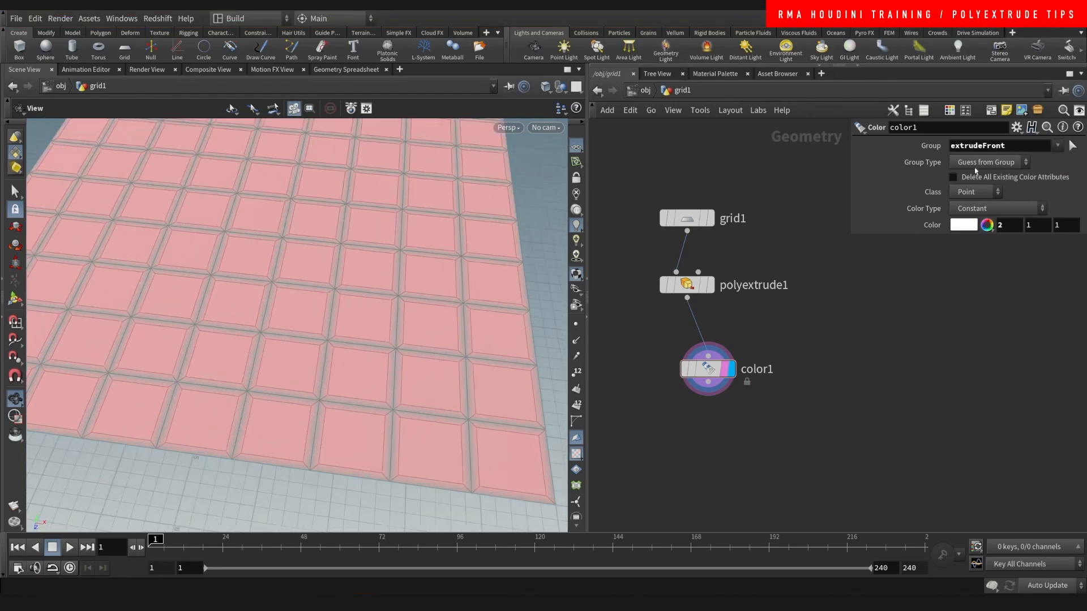
left_click(975, 191)
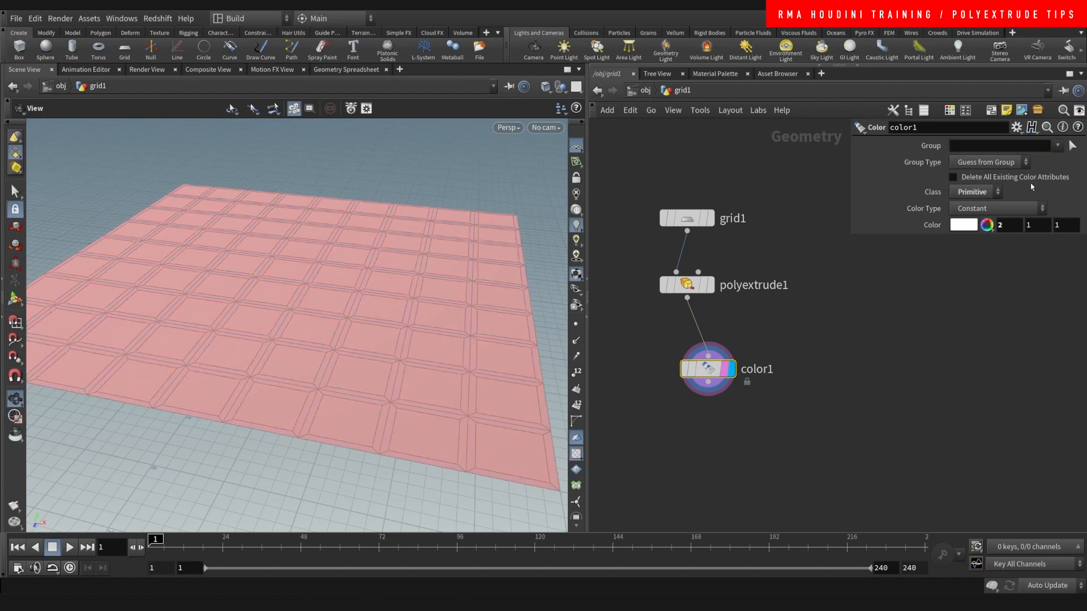
type("extrudeFront extrudeSi")
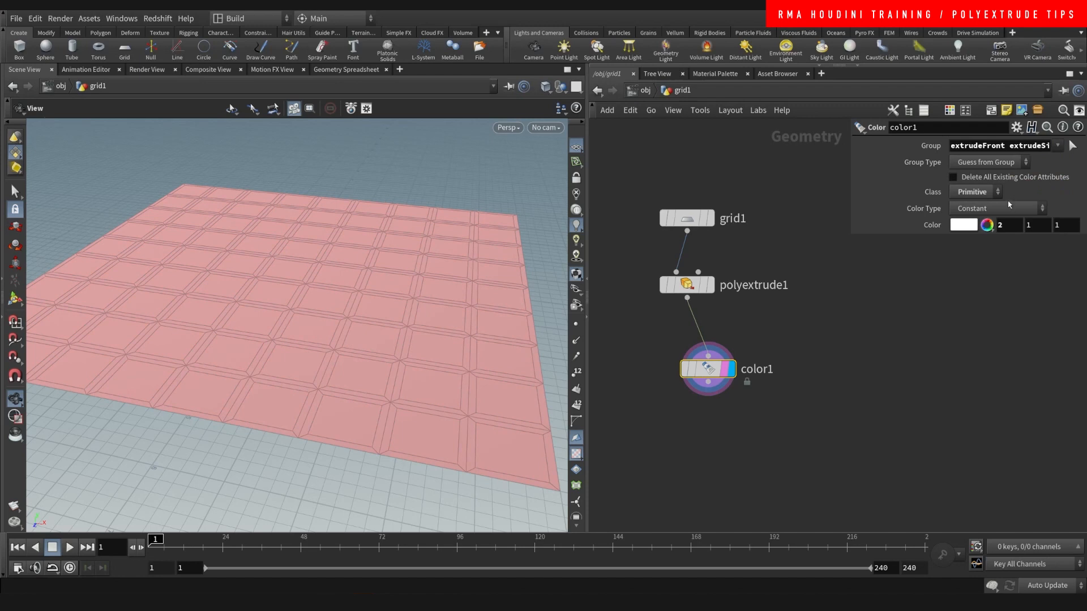
left_click(998, 145)
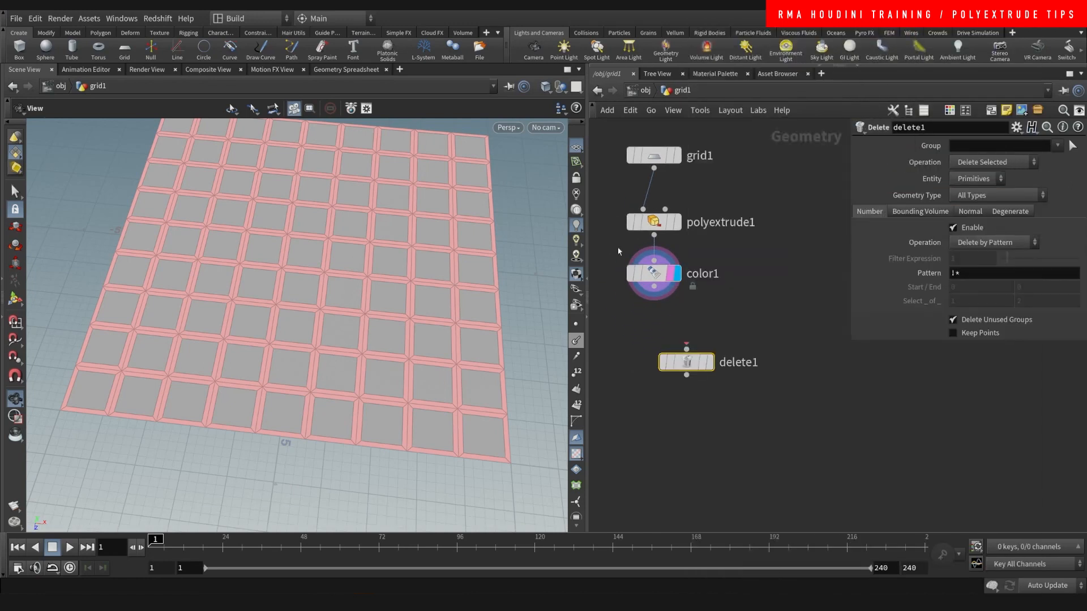
Wire color1 into delete1, display it, and delete the extrudeSide faces
left_click_drag(651, 290, 685, 348)
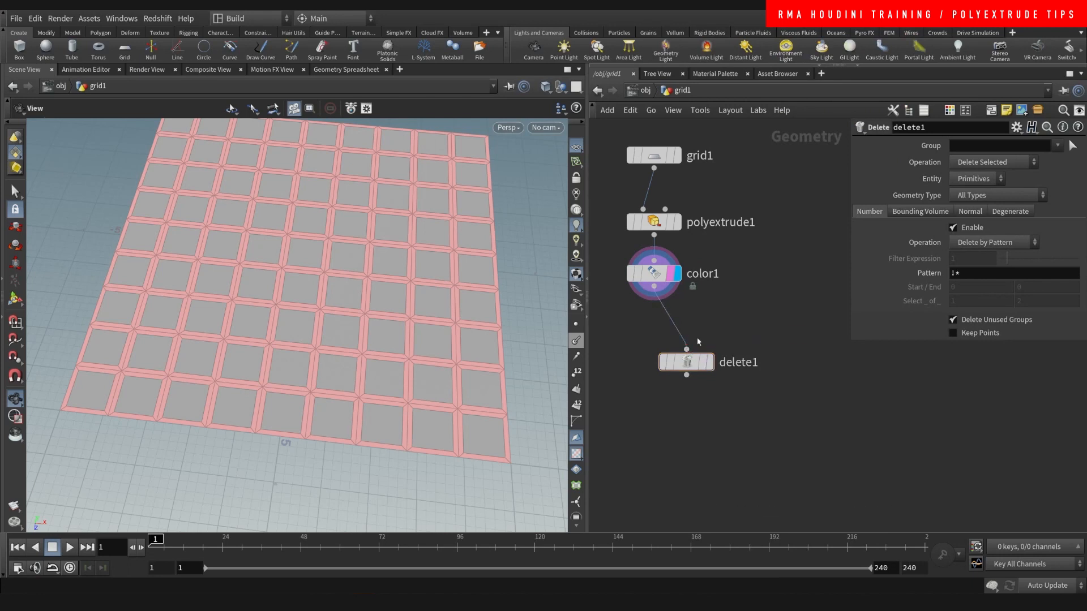
left_click(687, 362)
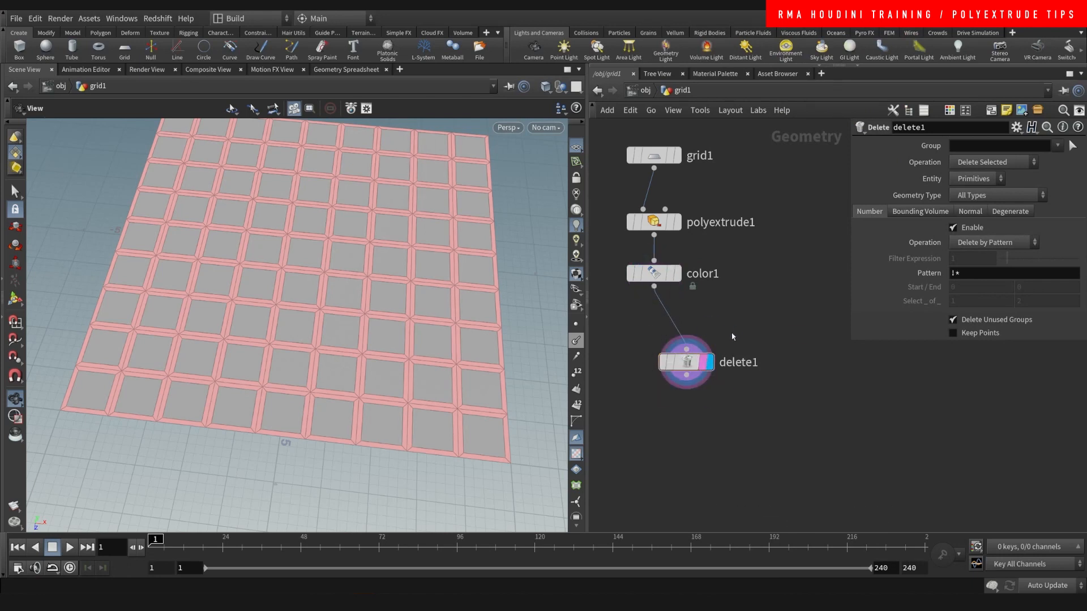
left_click(1058, 146)
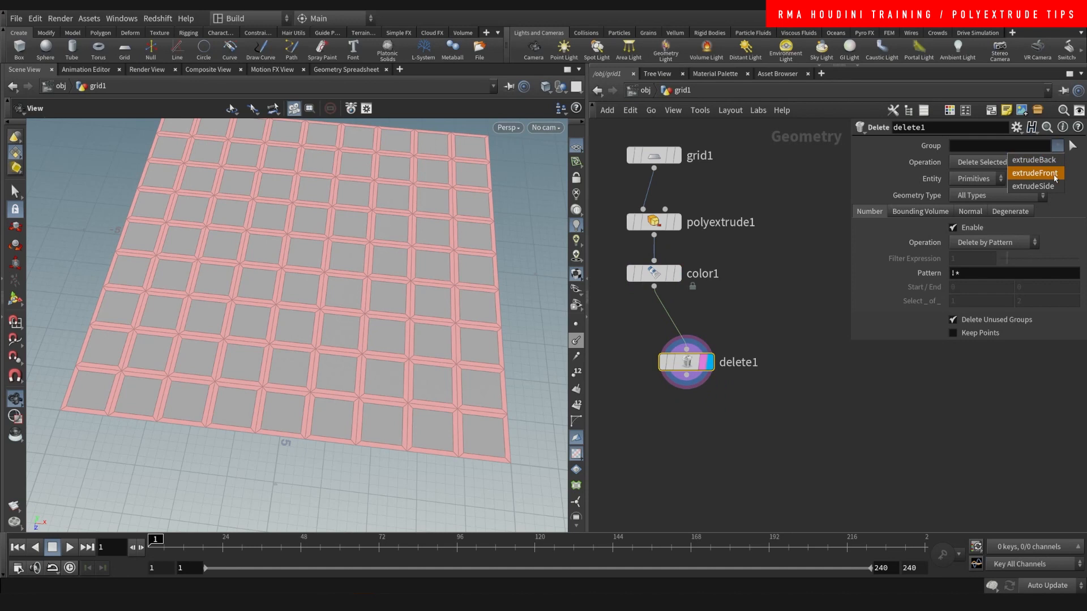
left_click(1033, 186)
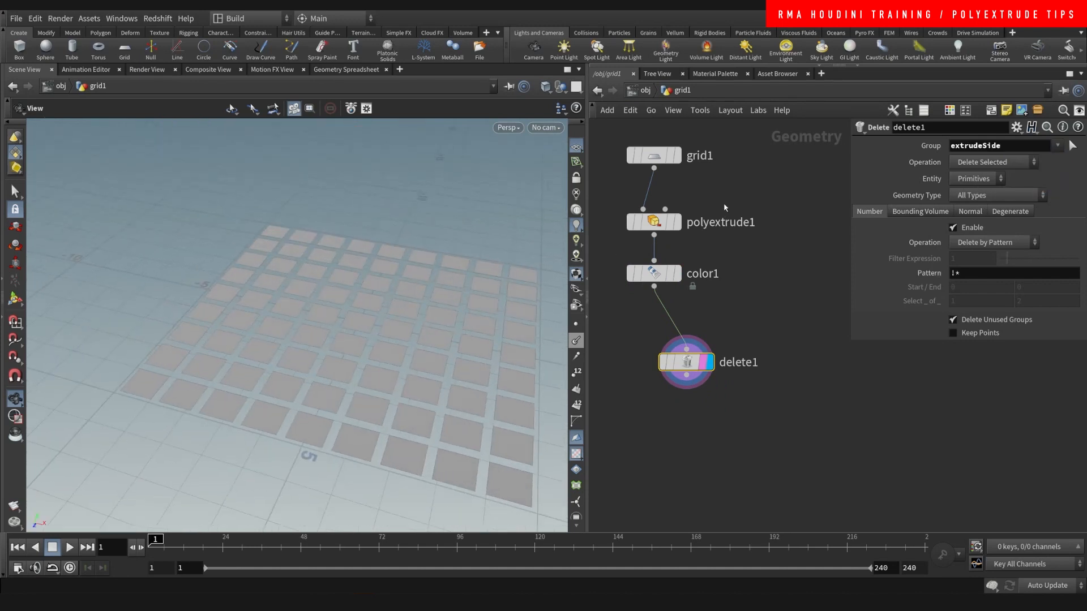
left_click(654, 222)
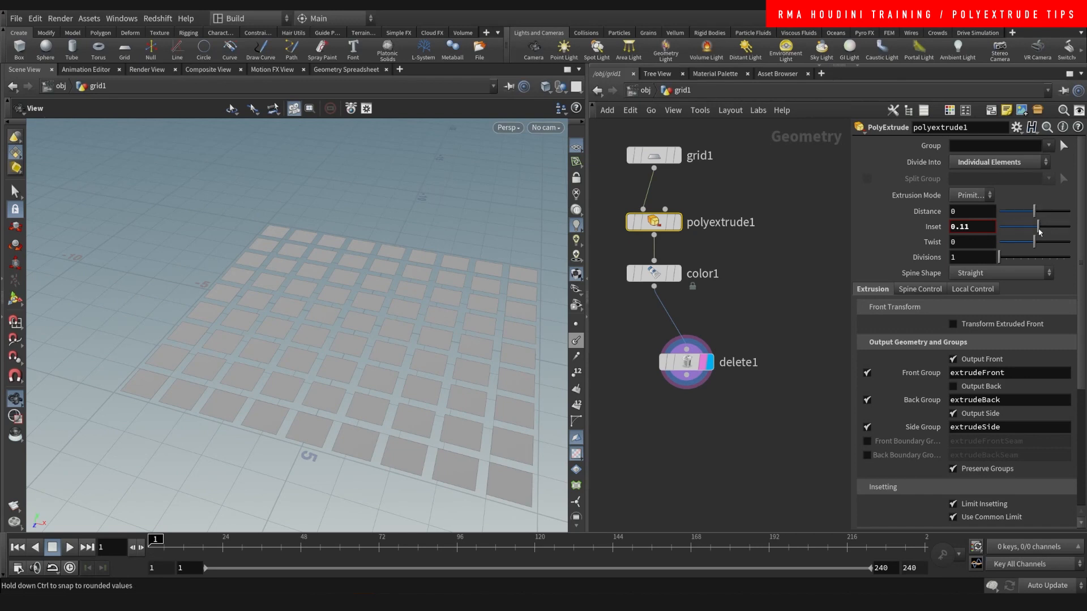
Raise the inset to about 0.23 then lower it to about 0.05
left_click_drag(1033, 227, 1043, 227)
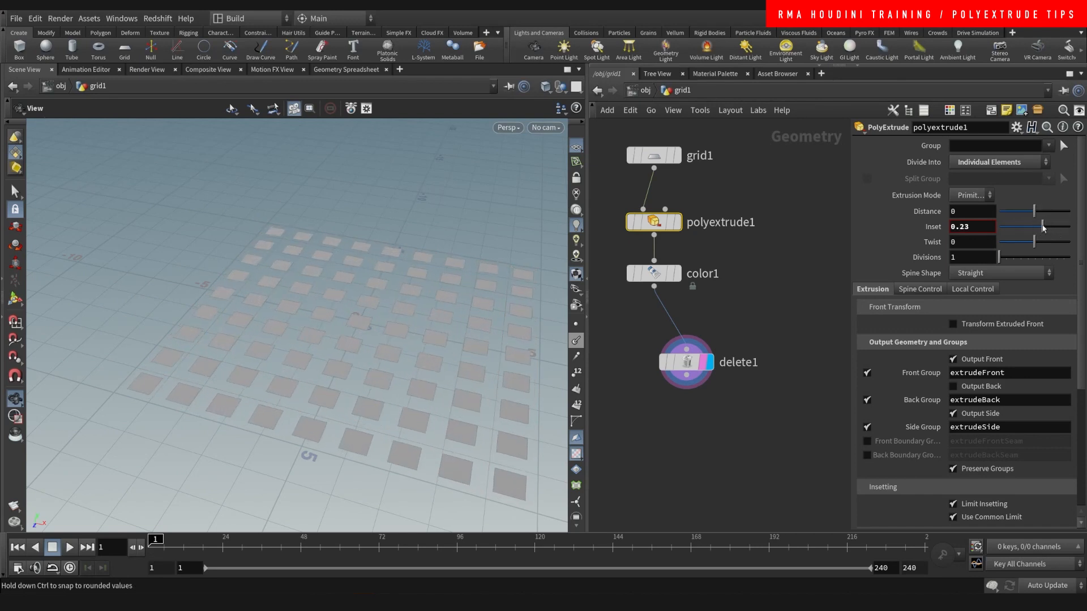
left_click_drag(1041, 227, 1036, 227)
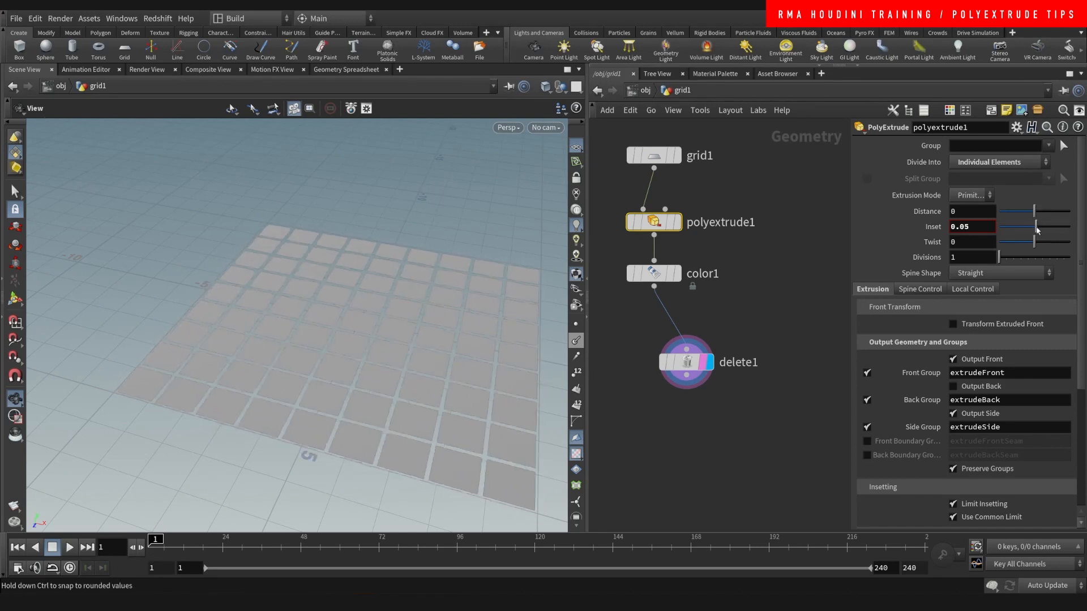